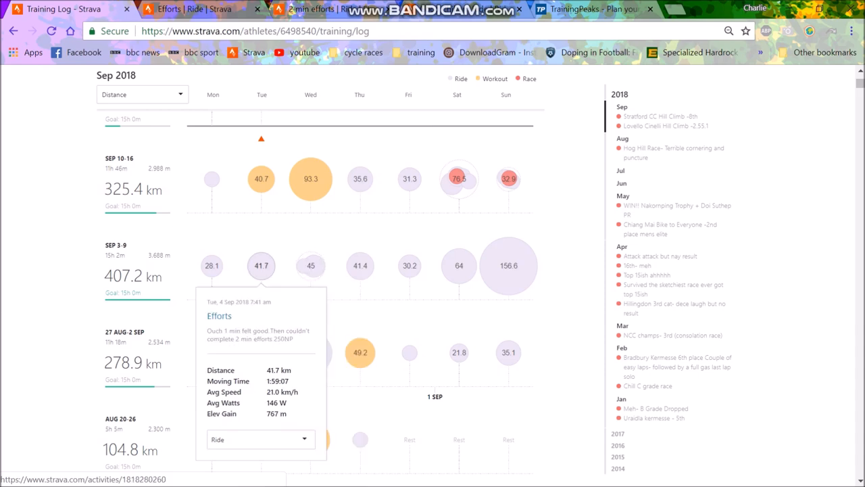
# Open the 4 September Efforts ride's lap splits and highlight lap 5.
pyautogui.click(261, 265)
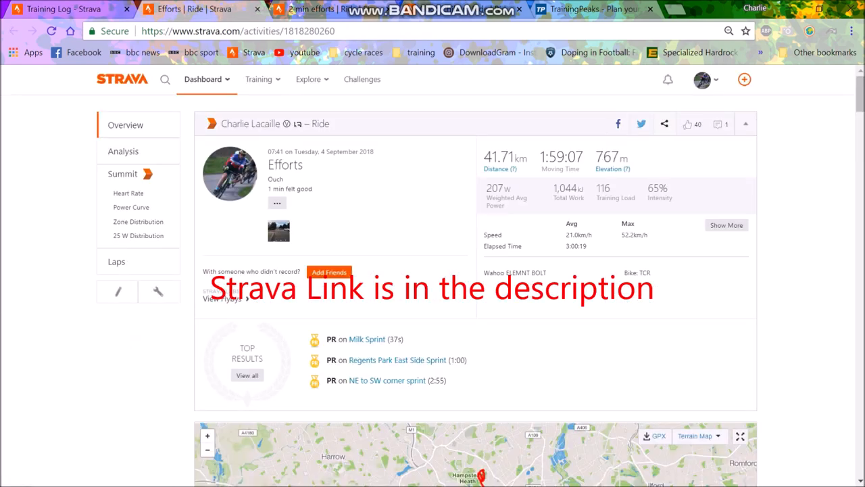
pyautogui.click(116, 261)
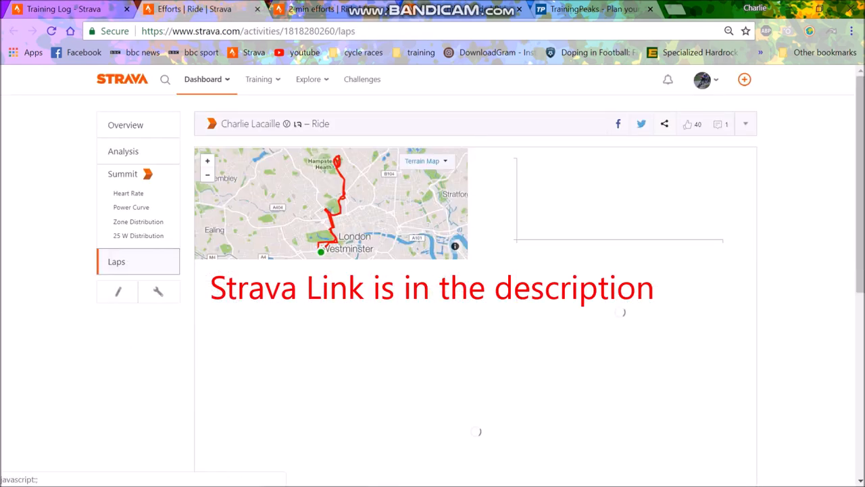
pyautogui.click(117, 261)
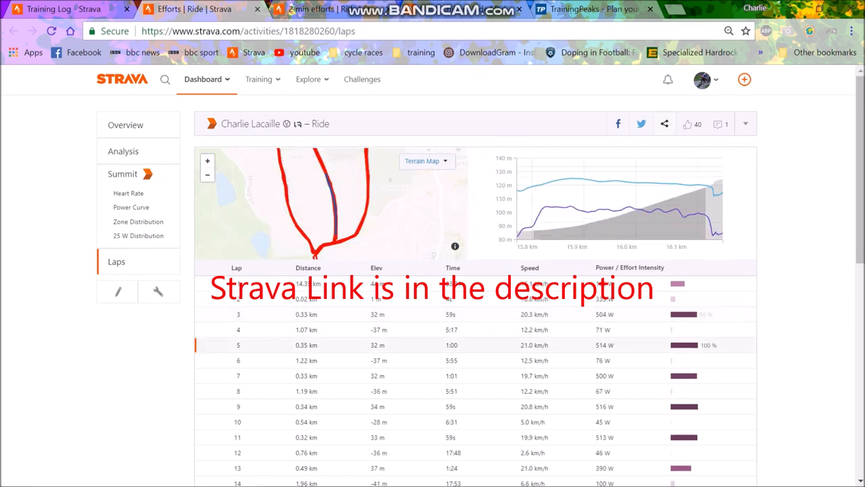
pyautogui.scroll(-3)
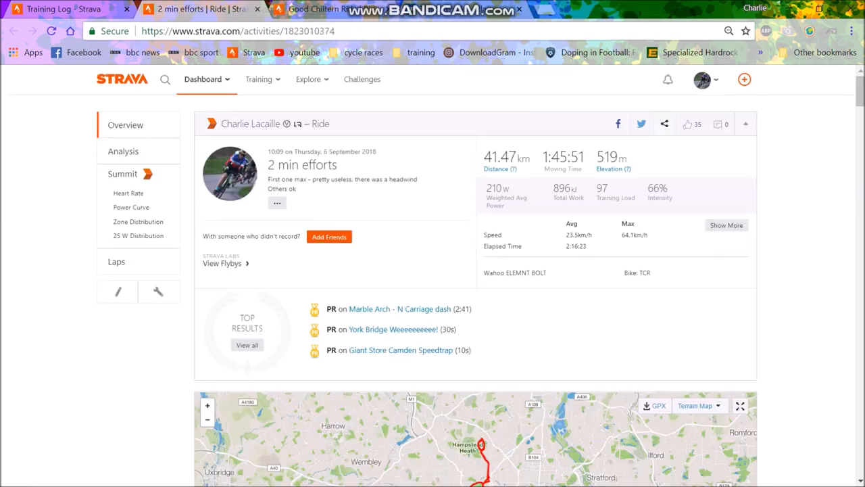
# Show the 2 min efforts ride's 11-lap table and highlight lap 4 on the map and chart.
pyautogui.click(116, 262)
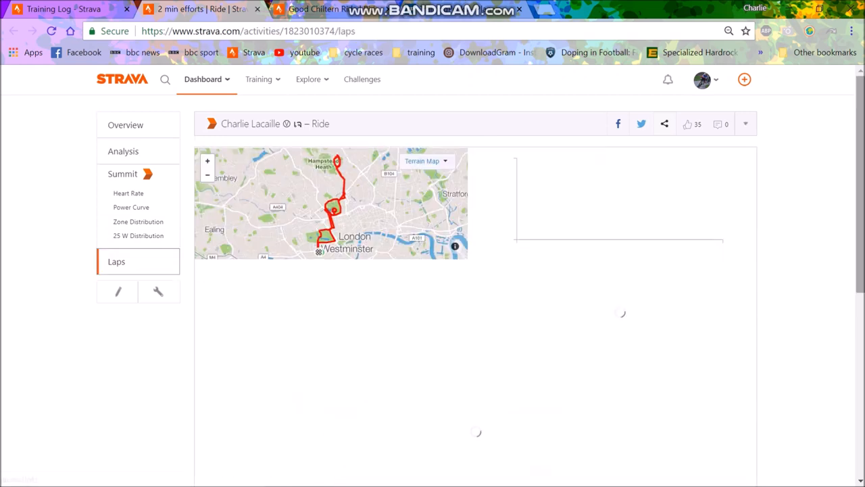
pyautogui.scroll(-3)
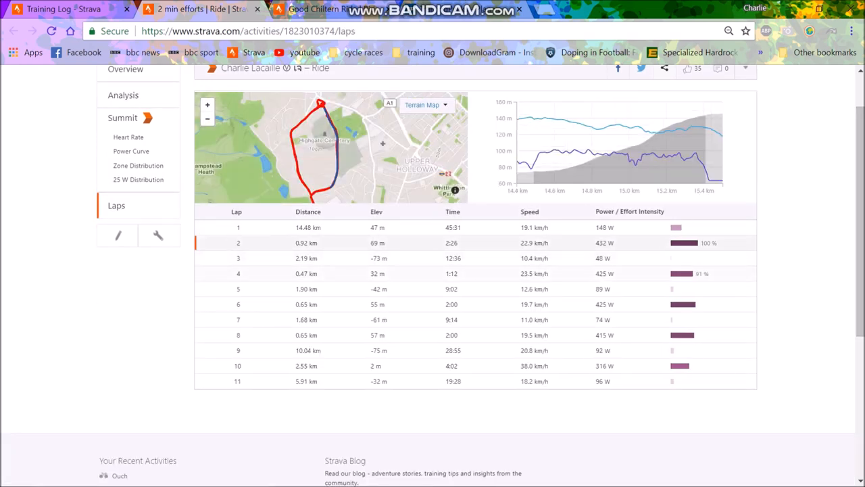
pyautogui.click(304, 273)
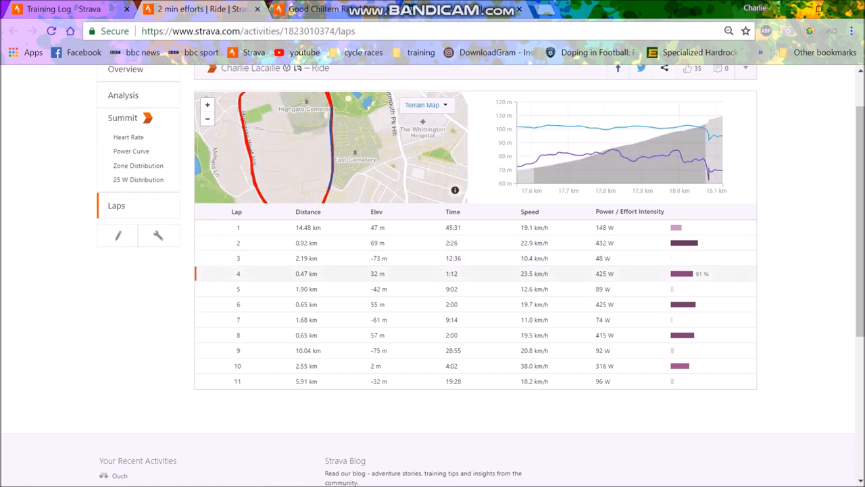
pyautogui.moveTo(683, 304)
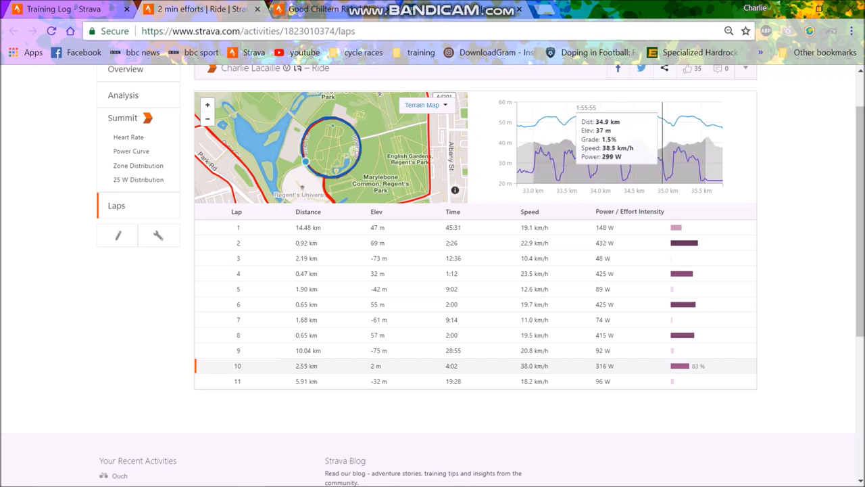
pyautogui.moveTo(304, 161)
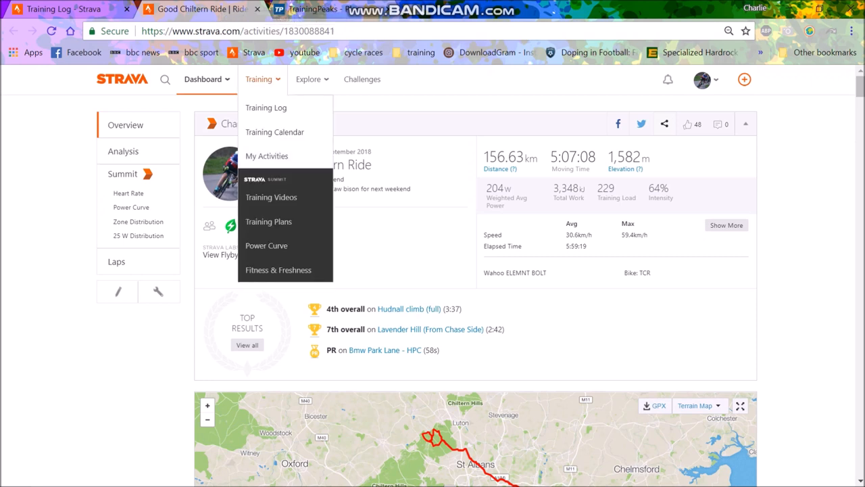
# View the Good Chiltern Ride's 11-lap table, then bring up the TrainingPeaks calendar.
pyautogui.click(258, 79)
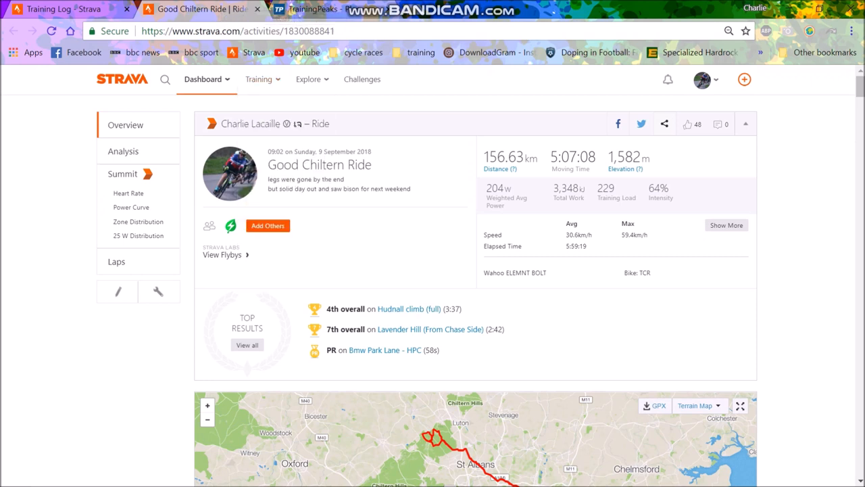
pyautogui.click(116, 262)
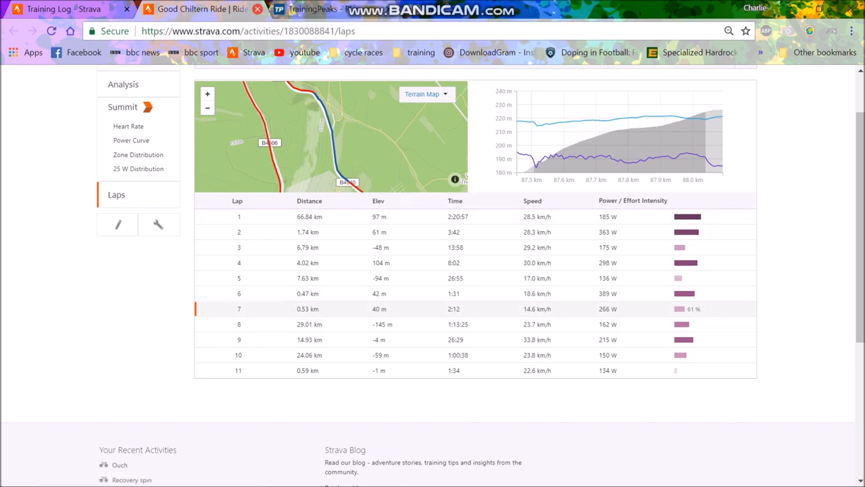
pyautogui.scroll(3)
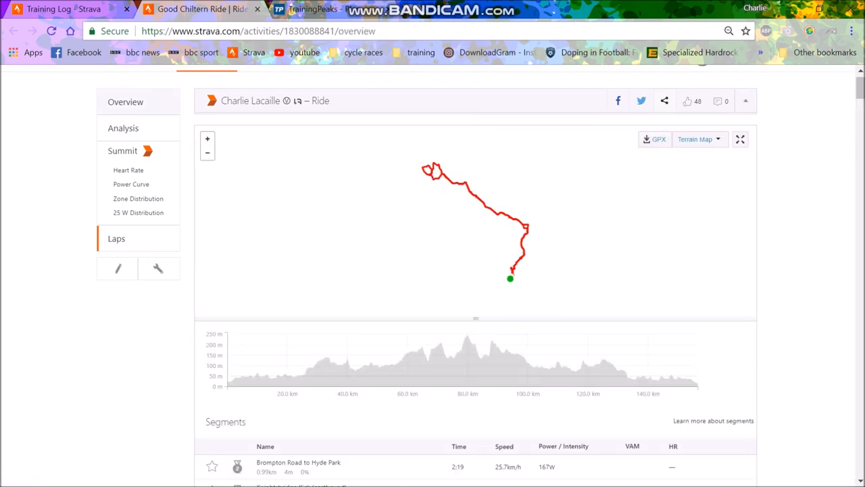
pyautogui.click(125, 102)
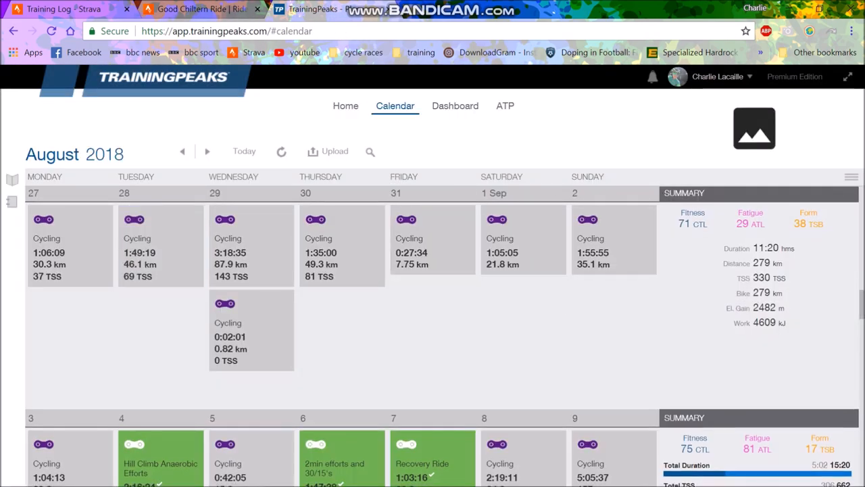
# Scroll to the week of 10 September and open Tuesday's Anaerobic Capacity: 90S Repeats workout.
pyautogui.scroll(-3)
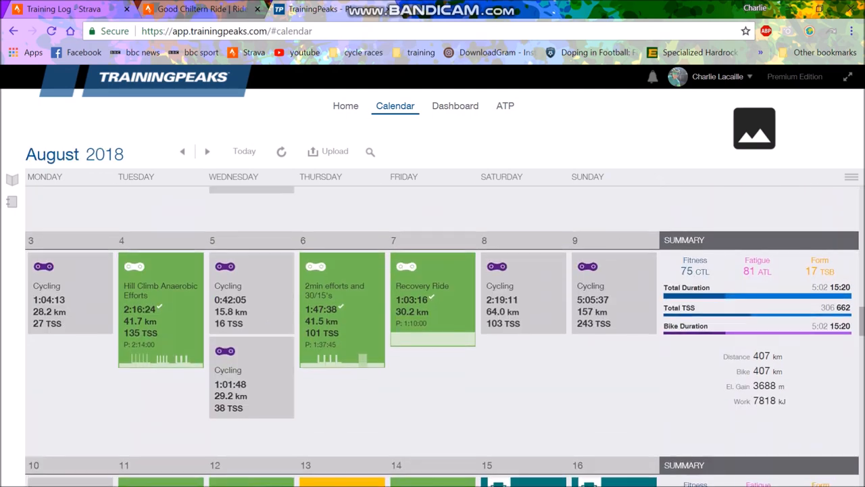
pyautogui.click(207, 150)
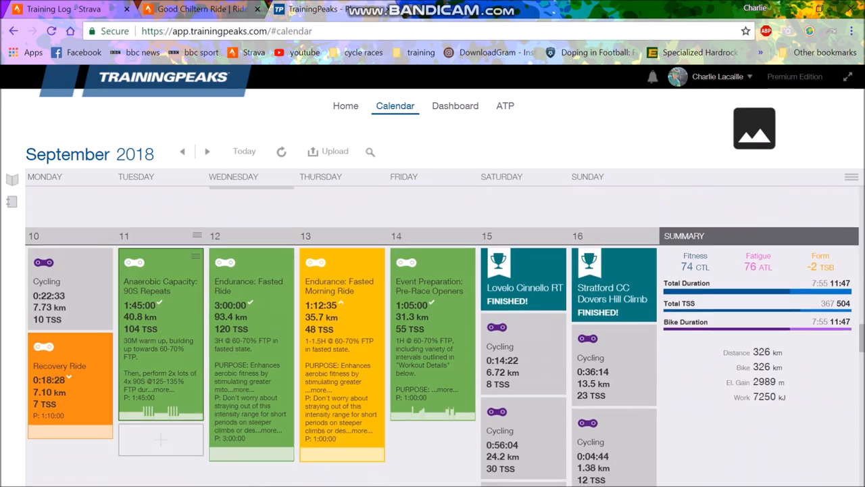
pyautogui.click(160, 284)
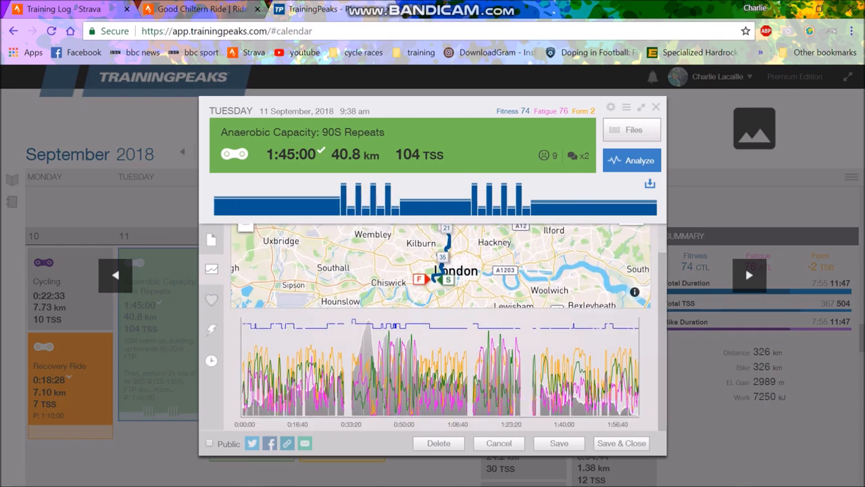
# Scroll through the 90S Repeats Laps & Splits table in Analyze, then return to the calendar.
pyautogui.click(630, 161)
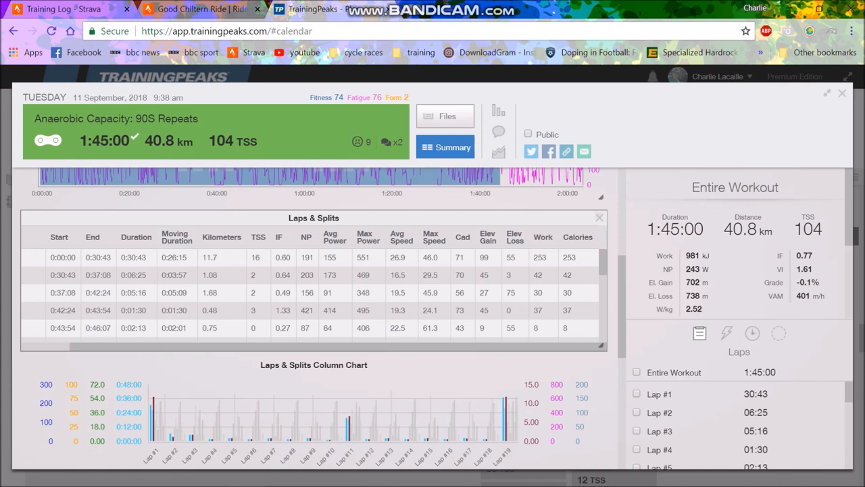
pyautogui.scroll(-3)
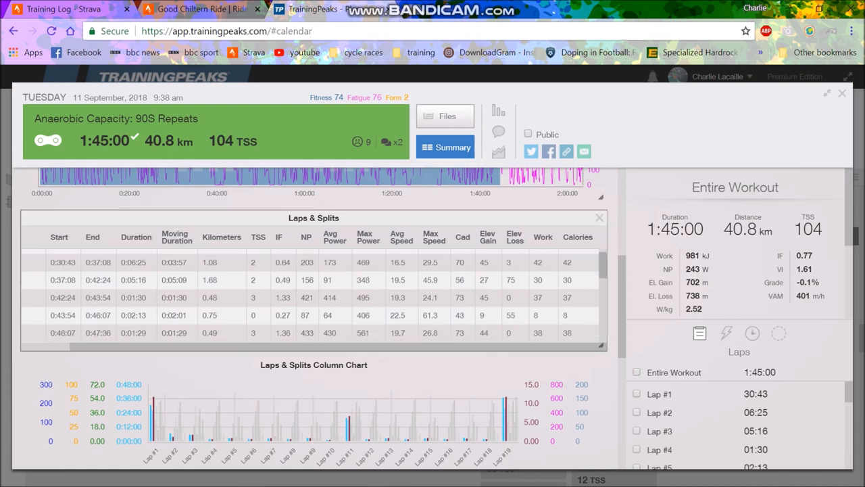
pyautogui.scroll(-3)
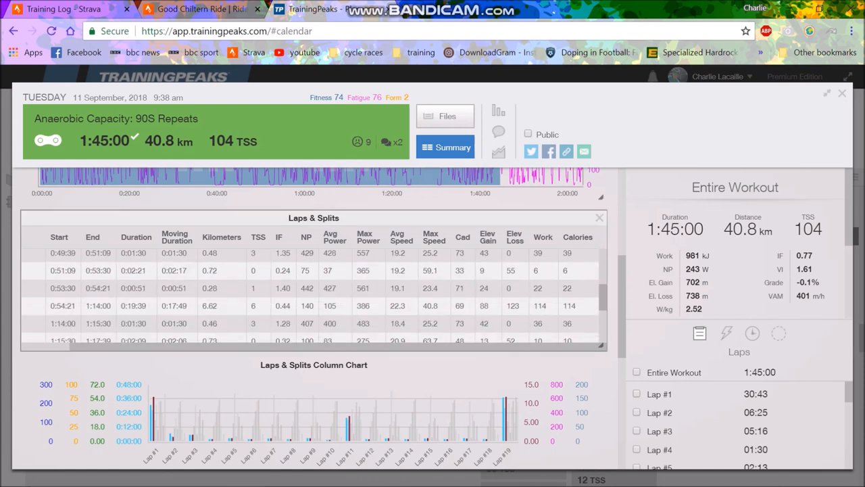
pyautogui.scroll(-3)
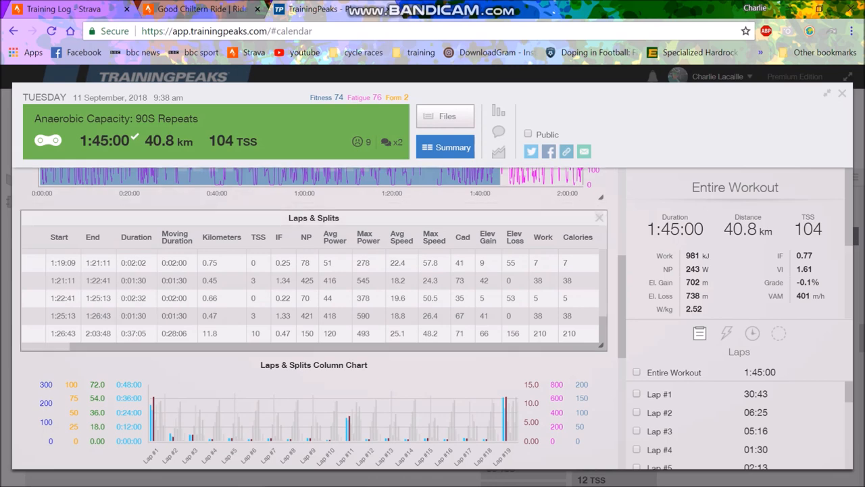
pyautogui.click(843, 94)
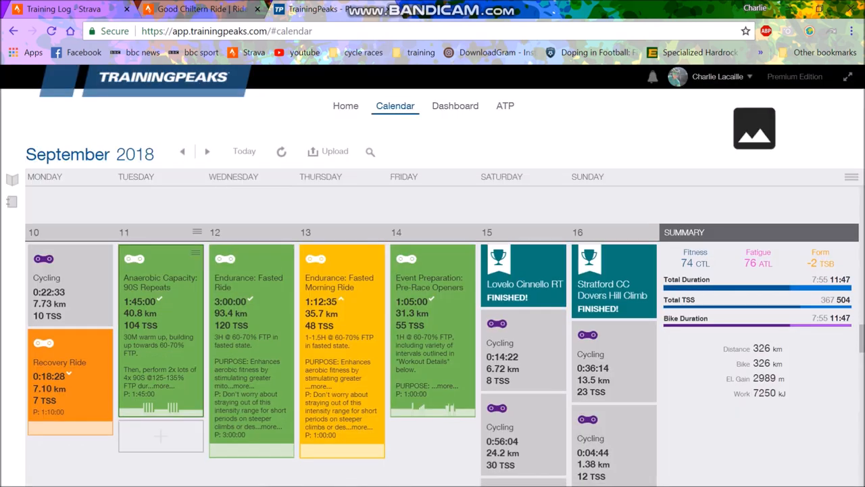
pyautogui.click(160, 284)
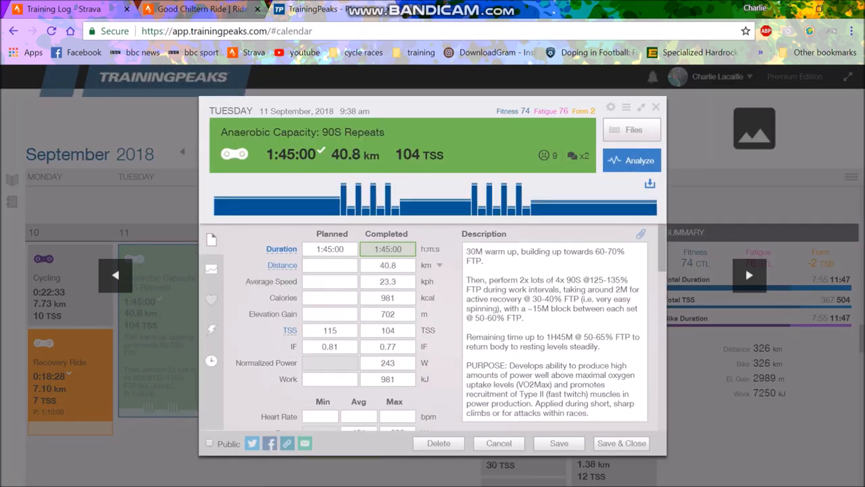
pyautogui.scroll(-3)
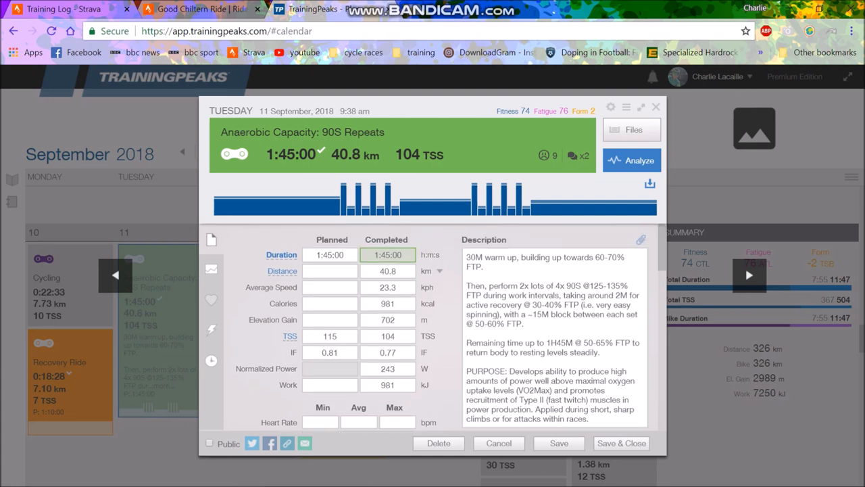
pyautogui.scroll(-3)
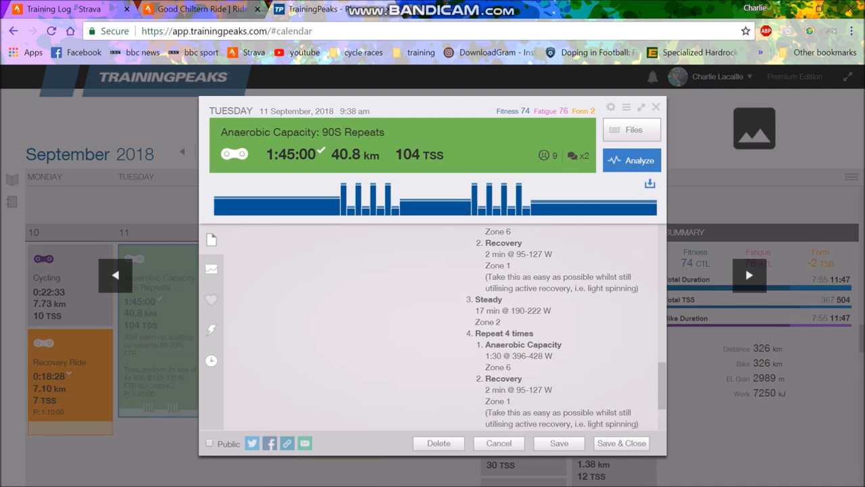
pyautogui.scroll(-3)
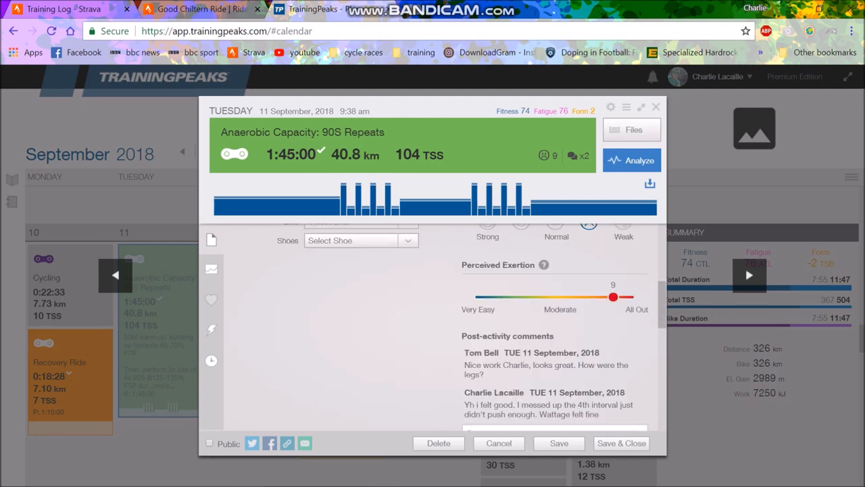
pyautogui.scroll(-3)
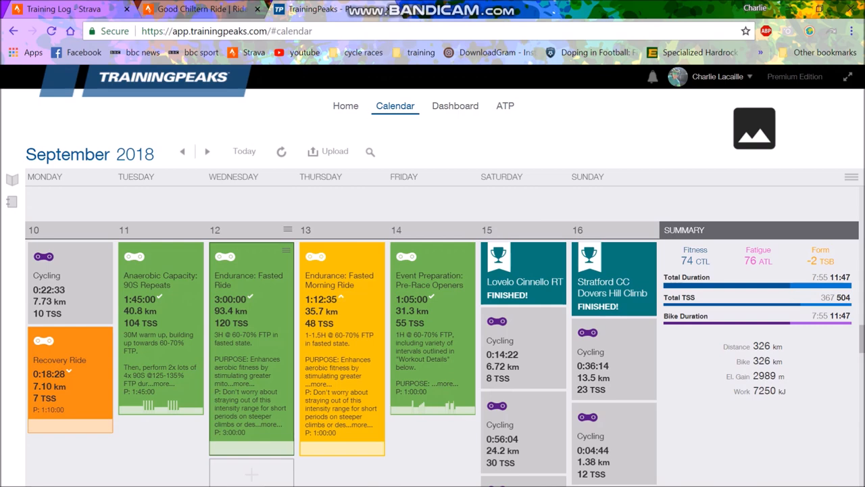
# View Wednesday's Endurance: Fasted Ride summary, then Friday's Pre-Race Openers summary.
pyautogui.click(250, 280)
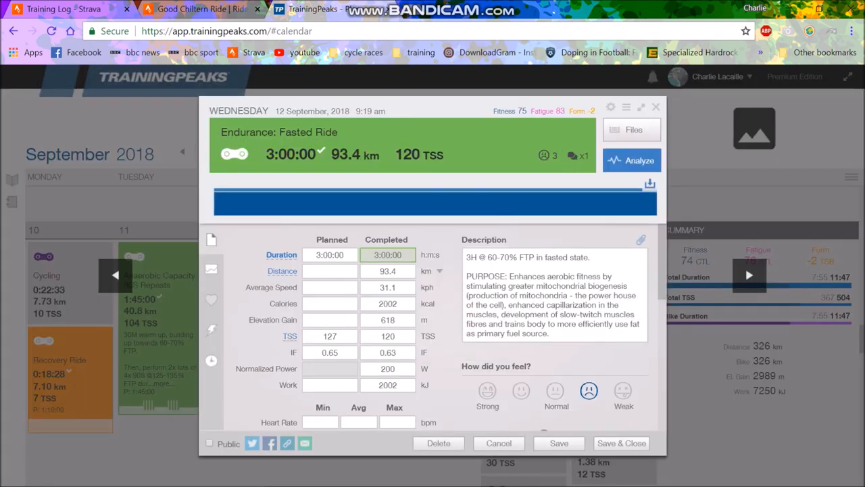
pyautogui.moveTo(426, 203)
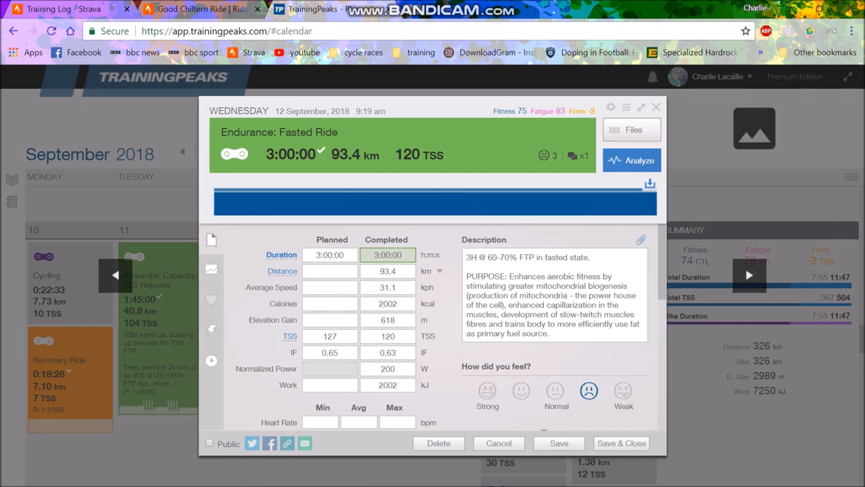
pyautogui.click(655, 107)
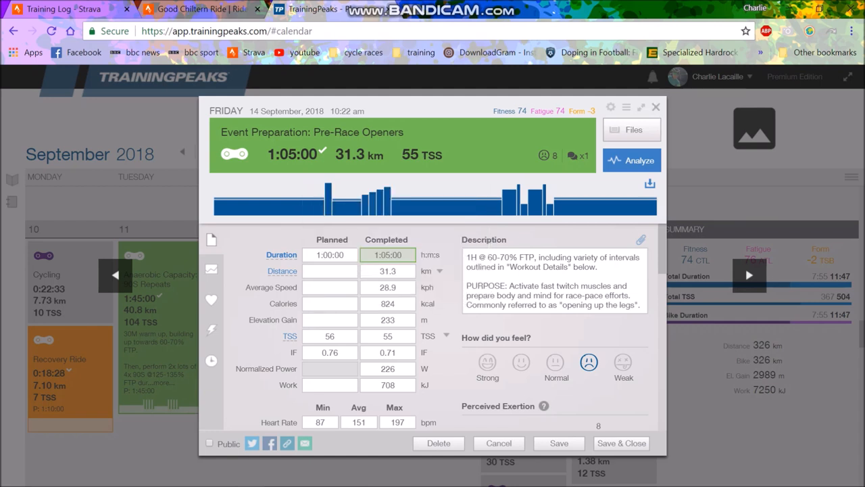
# Open Saturday's 3:14 ride analysis, select most of the ride and review its min/avg/max stats.
pyautogui.click(655, 107)
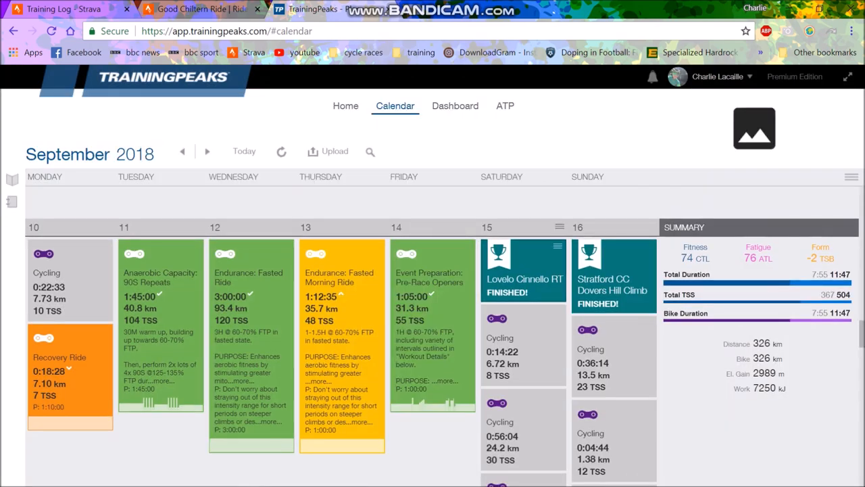
pyautogui.scroll(-3)
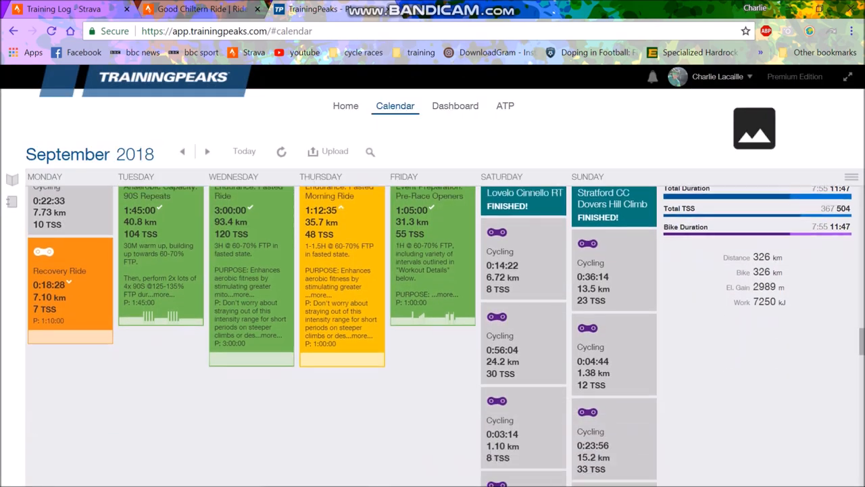
pyautogui.scroll(-3)
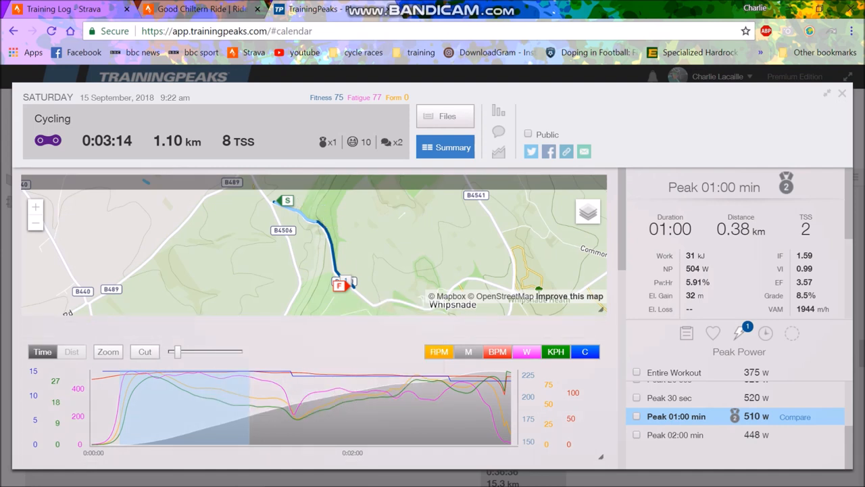
pyautogui.moveTo(262, 406)
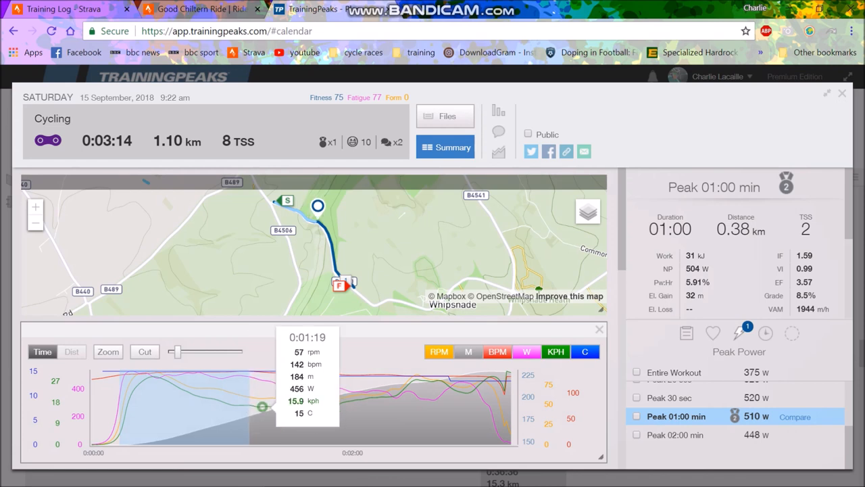
pyautogui.click(674, 372)
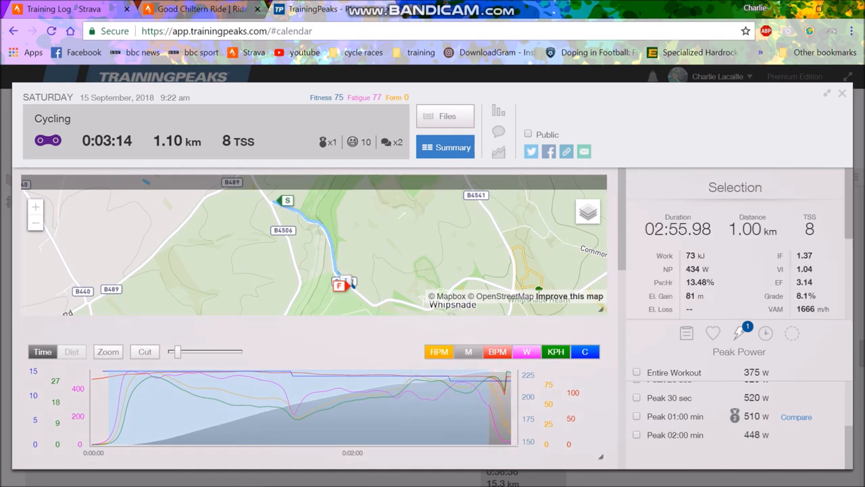
pyautogui.scroll(-3)
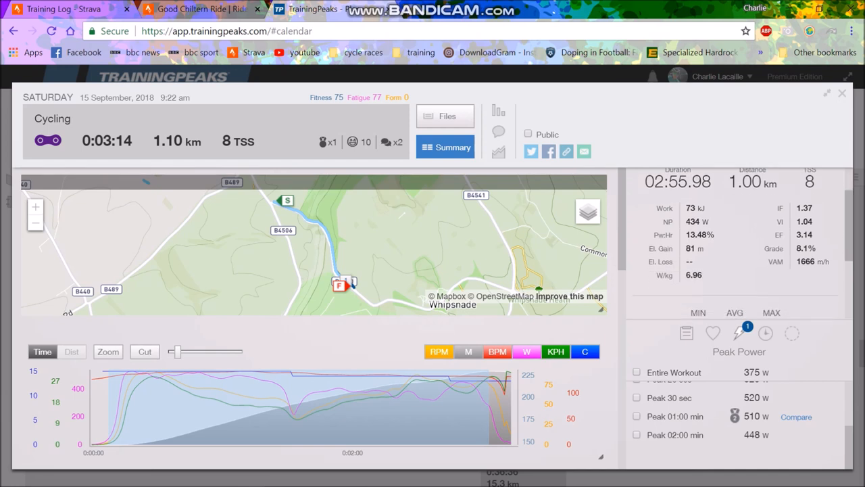
pyautogui.scroll(-3)
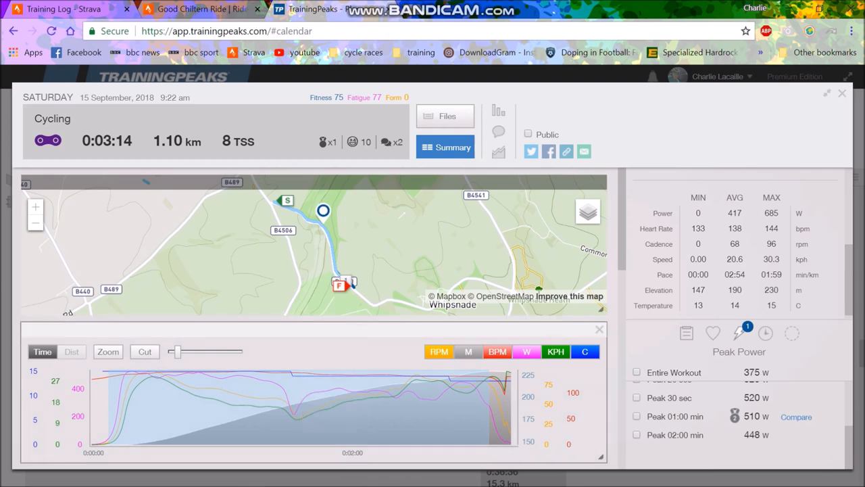
# Review Sunday 16 September's 4:44 ride analysis, then close it back to the calendar.
pyautogui.click(842, 93)
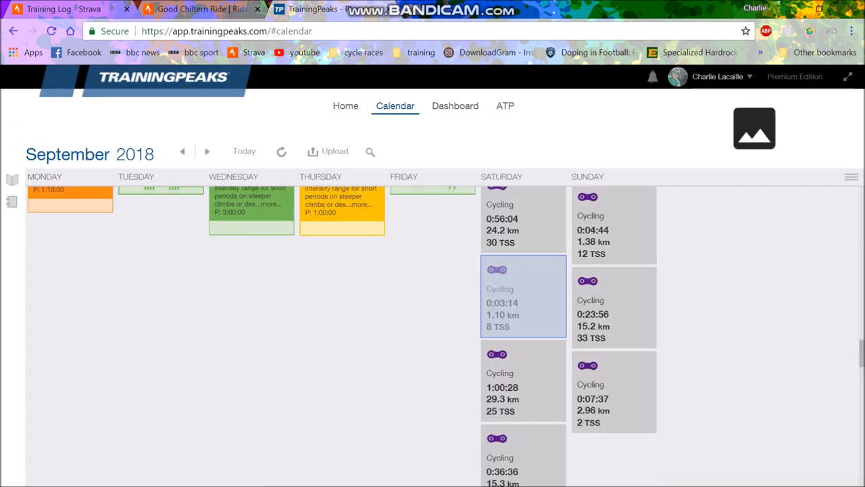
pyautogui.scroll(-3)
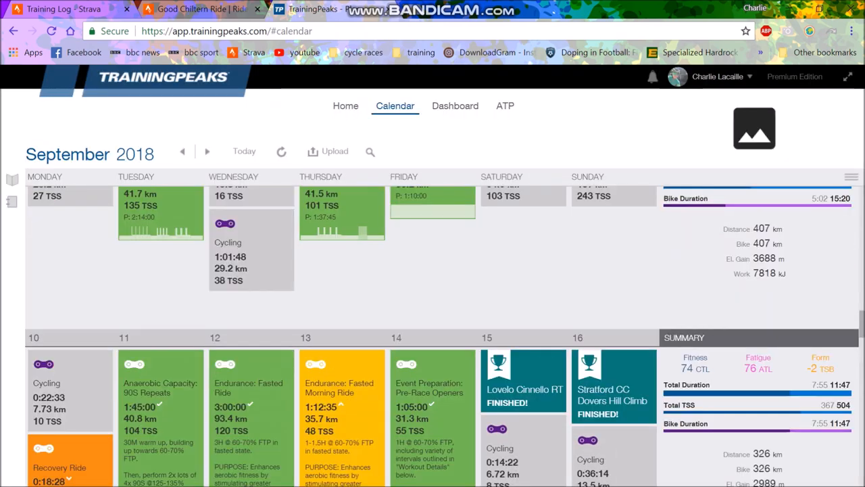
pyautogui.scroll(-3)
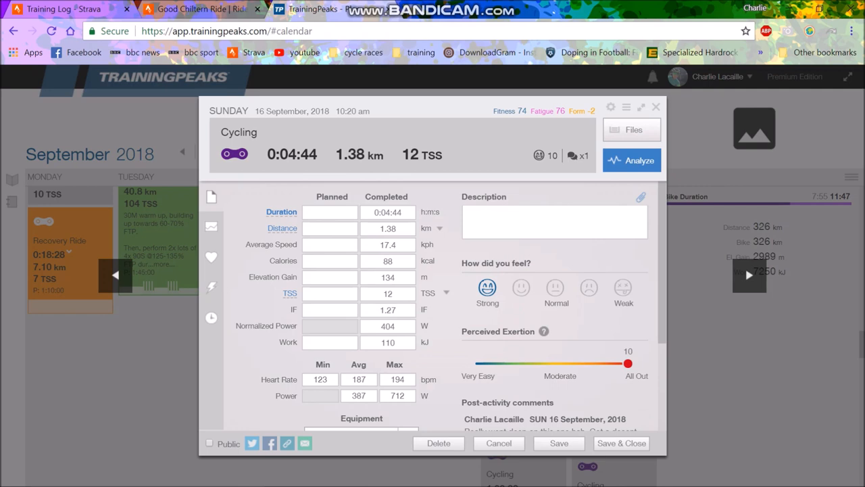
pyautogui.click(211, 287)
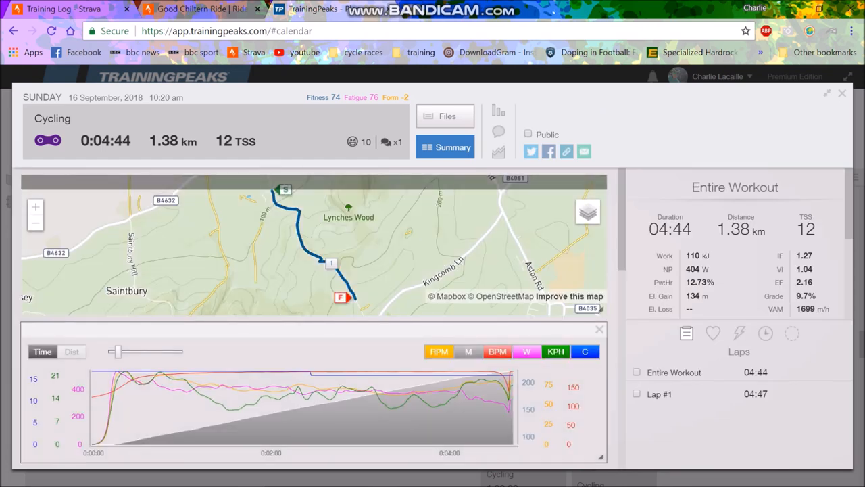
pyautogui.moveTo(108, 411)
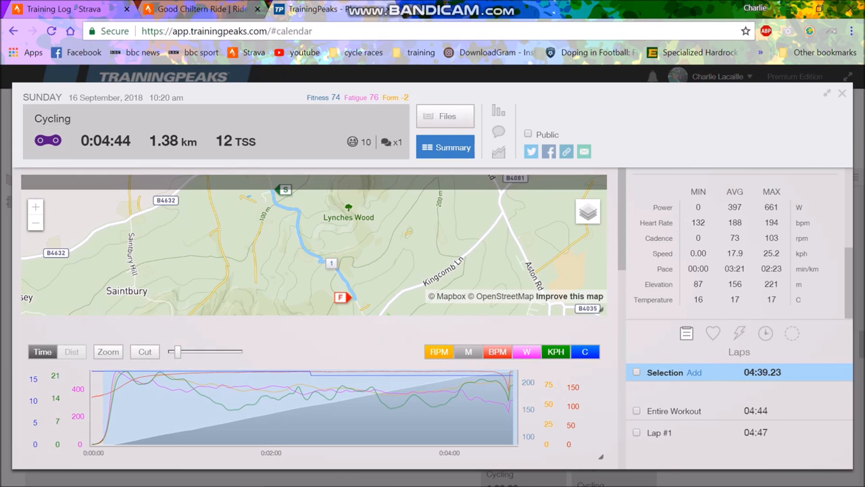
pyautogui.click(842, 93)
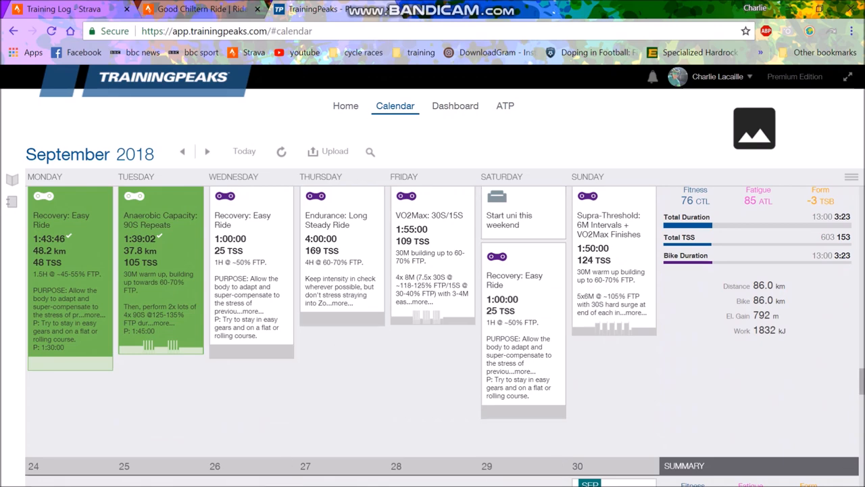
# Scroll to the week of 17 September and open Tuesday 18 September's 90S Repeats workout.
pyautogui.scroll(-3)
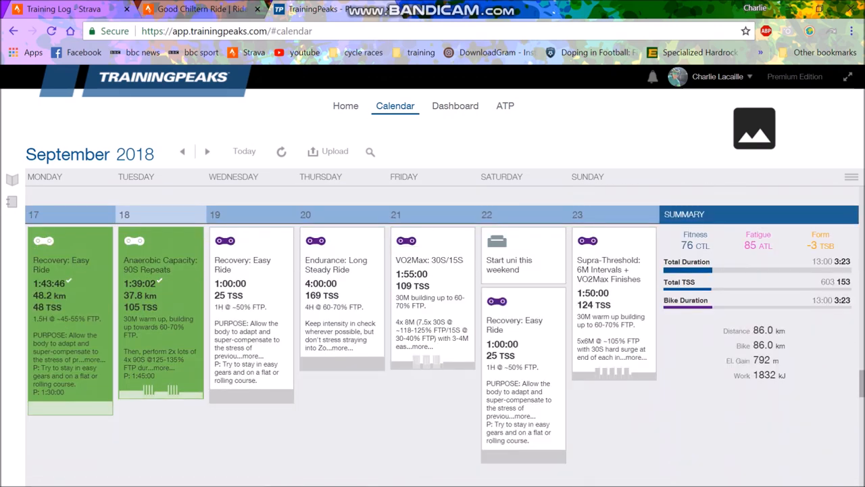
pyautogui.scroll(-3)
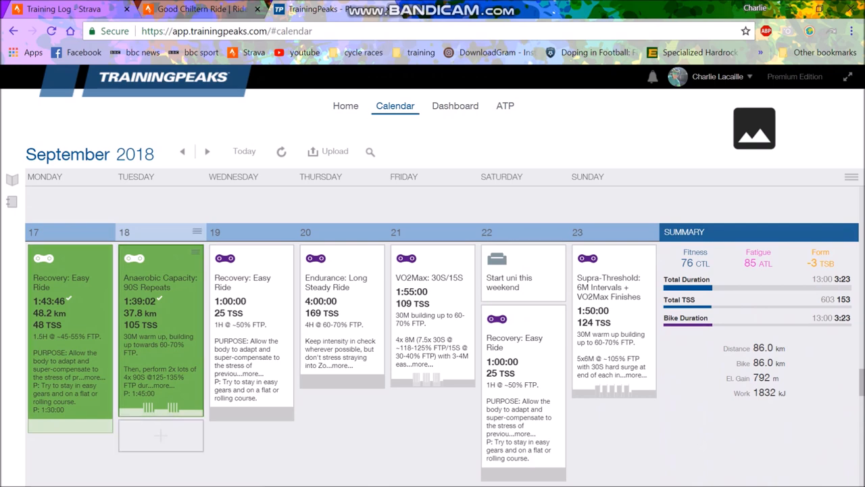
pyautogui.click(160, 284)
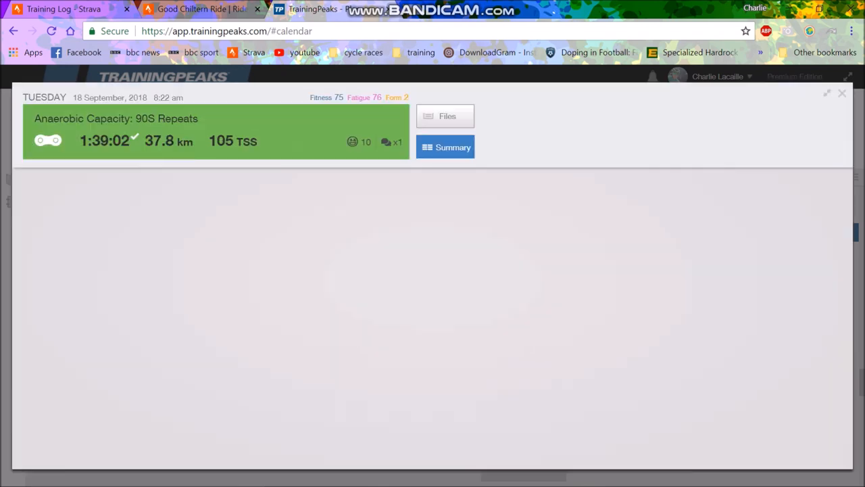
# Scroll the 18 September workout's Laps & Splits table to the final lap, then close the analysis.
pyautogui.click(444, 147)
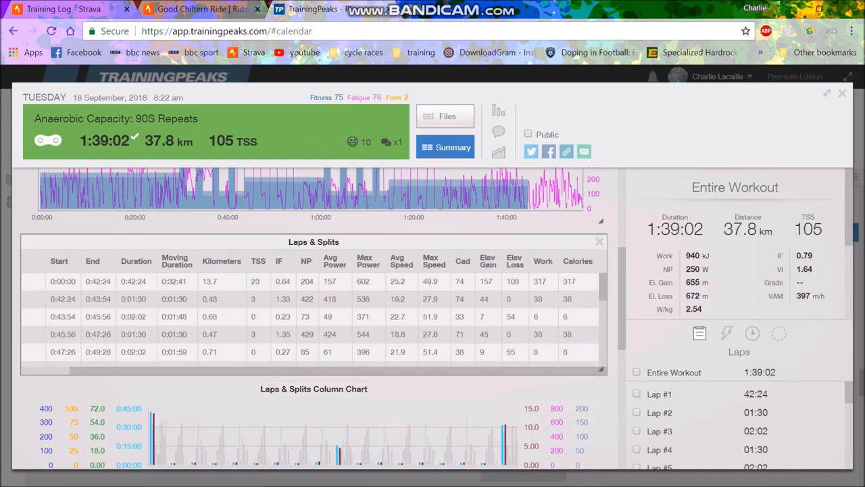
pyautogui.scroll(-3)
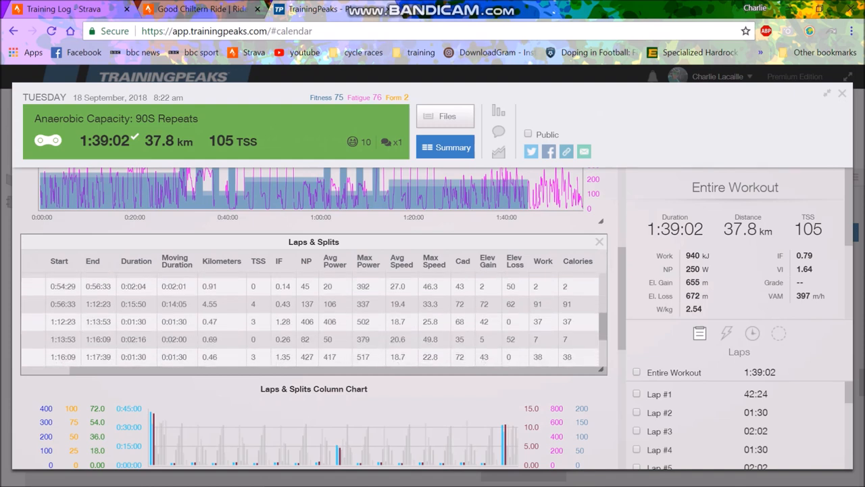
pyautogui.scroll(-3)
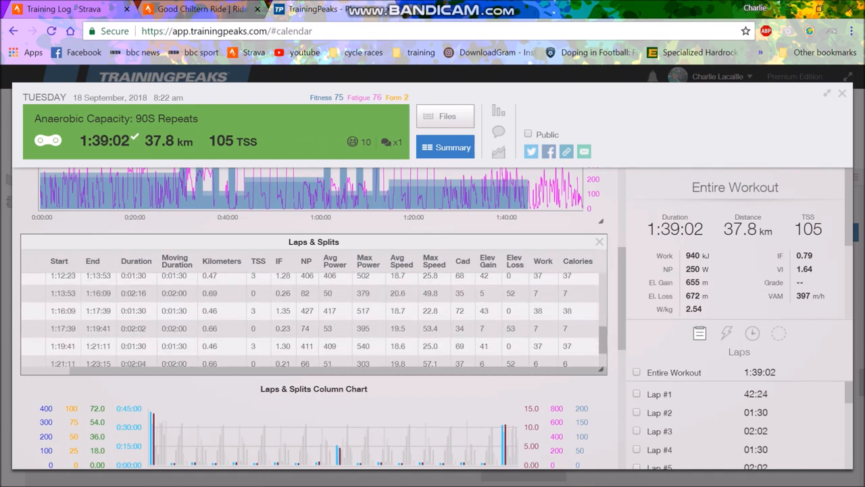
pyautogui.scroll(-3)
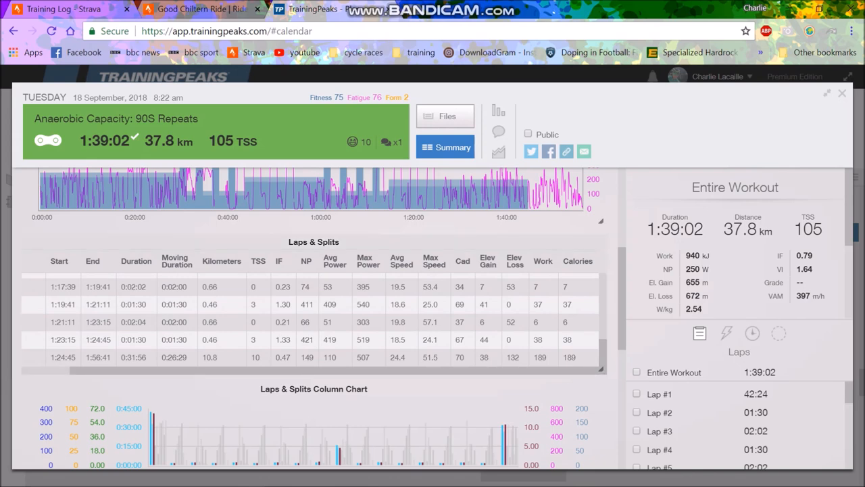
pyautogui.click(842, 93)
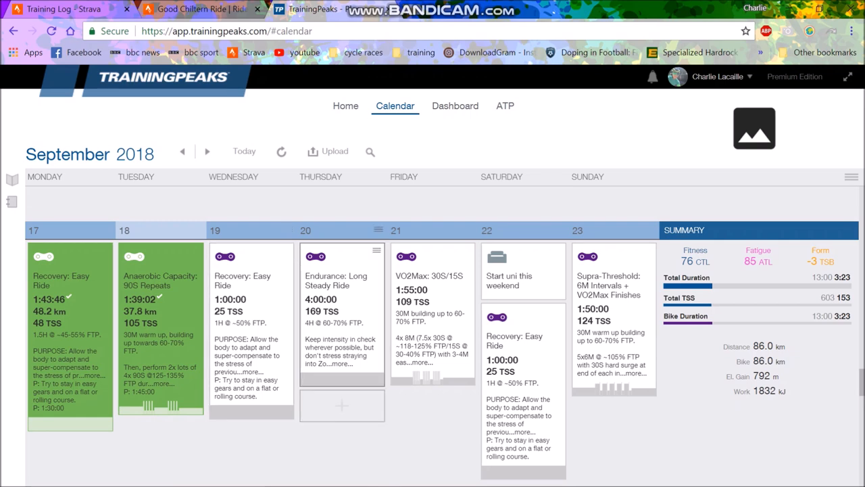
pyautogui.click(336, 304)
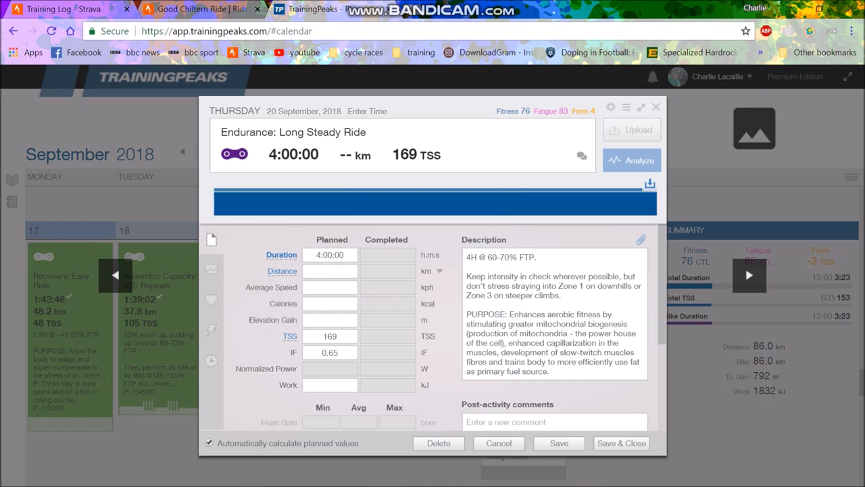
pyautogui.click(655, 106)
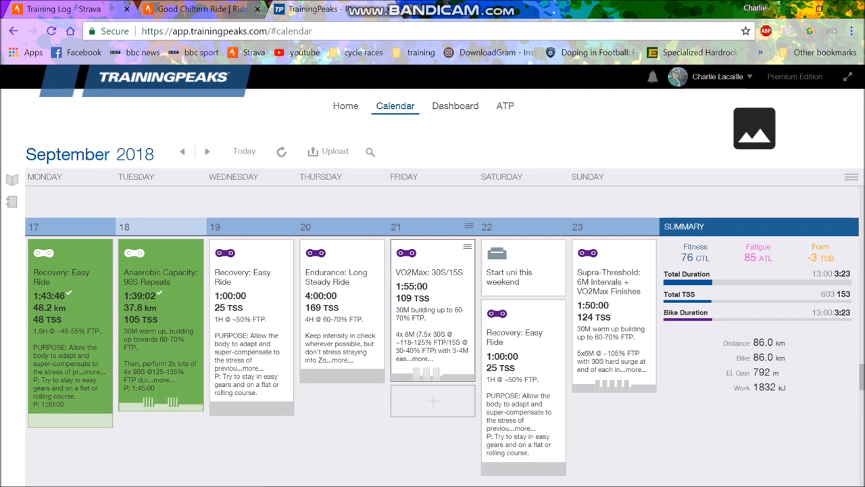
# Open Sunday 23 September's planned Supra-Threshold 6M Intervals workout (1:50:00, 124 TSS).
pyautogui.click(433, 270)
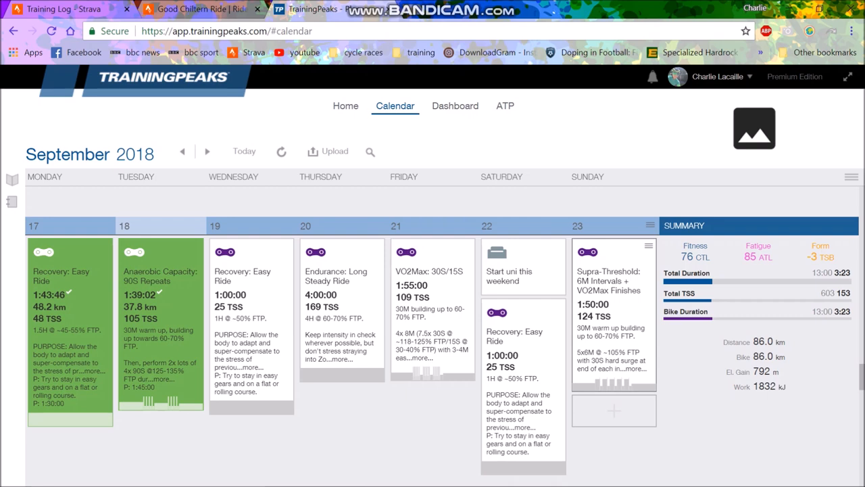
pyautogui.click(613, 280)
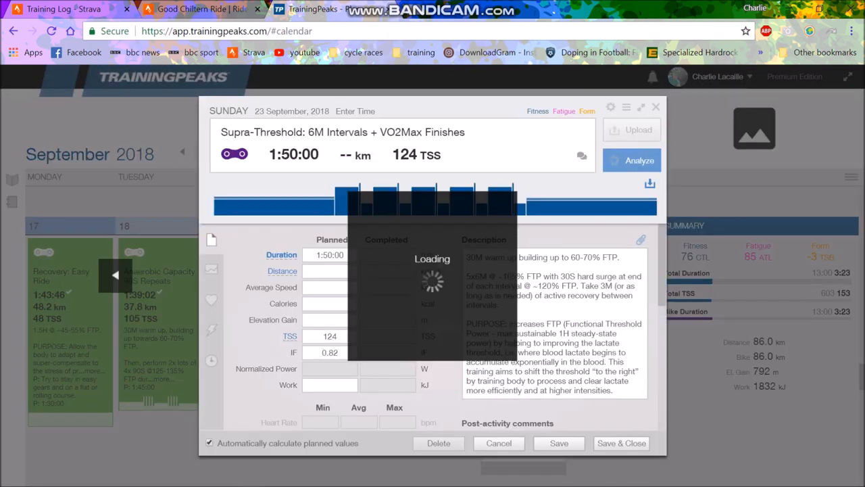